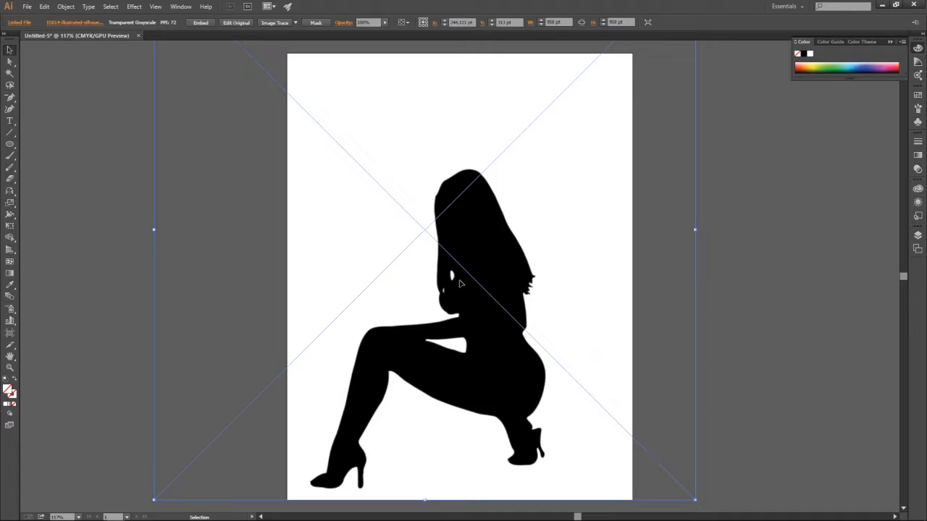
pyautogui.moveTo(529, 236)
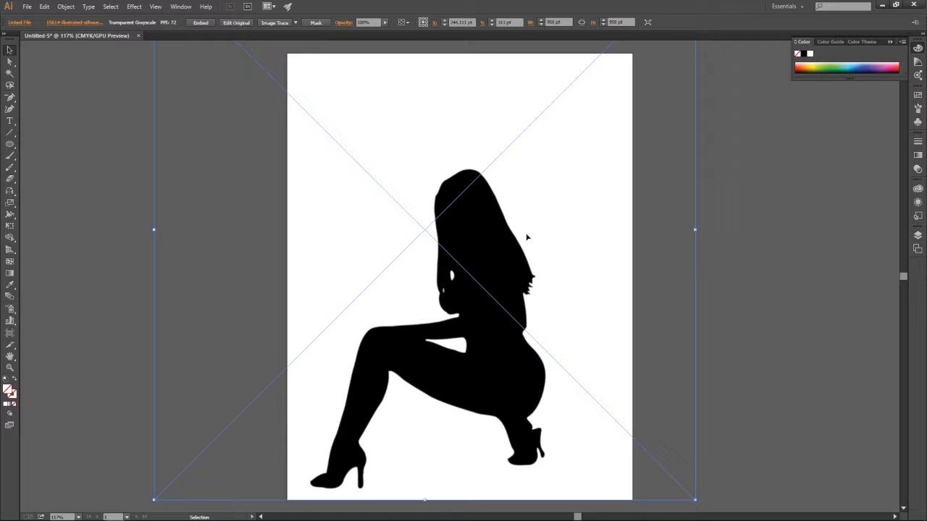
pyautogui.moveTo(330, 147)
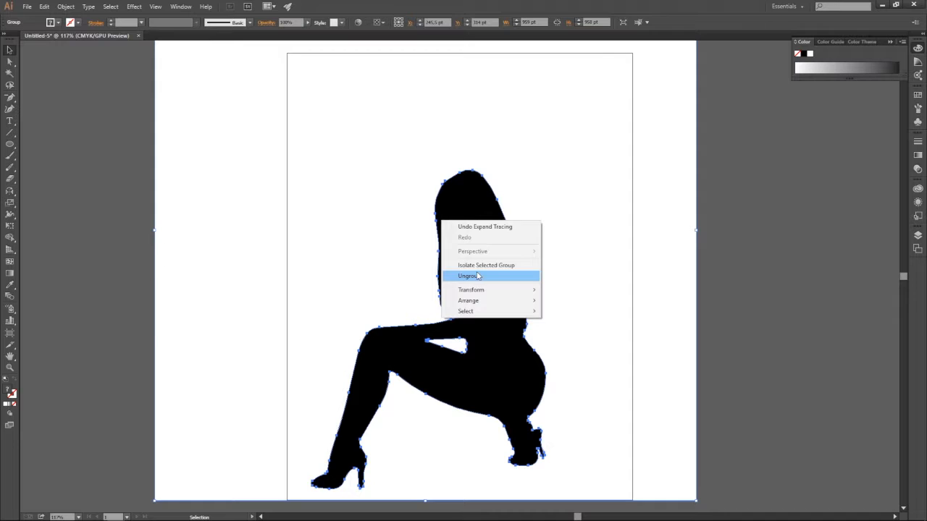
# Ungroup the traced artwork into separate shapes
pyautogui.click(468, 276)
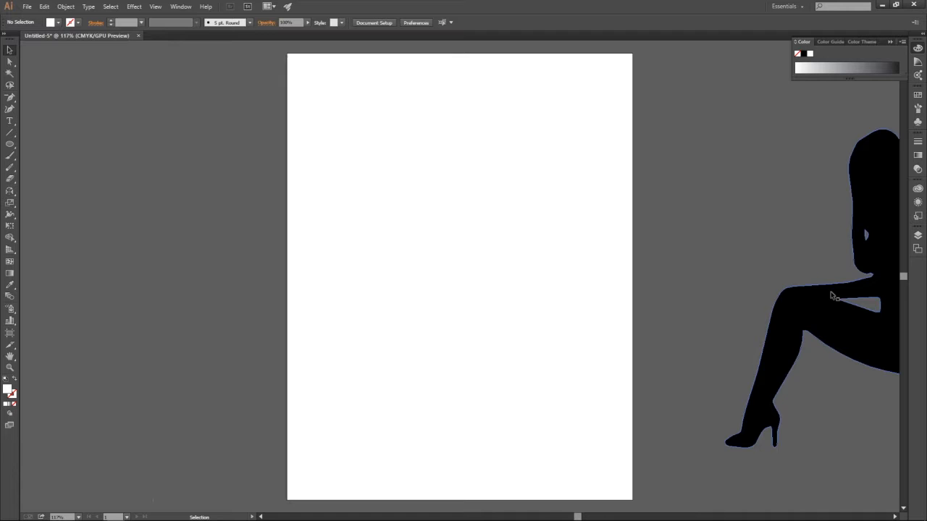
# Drag the black silhouette onto the artboard, just right of centre
pyautogui.moveTo(833, 297); pyautogui.dragTo(457, 282)
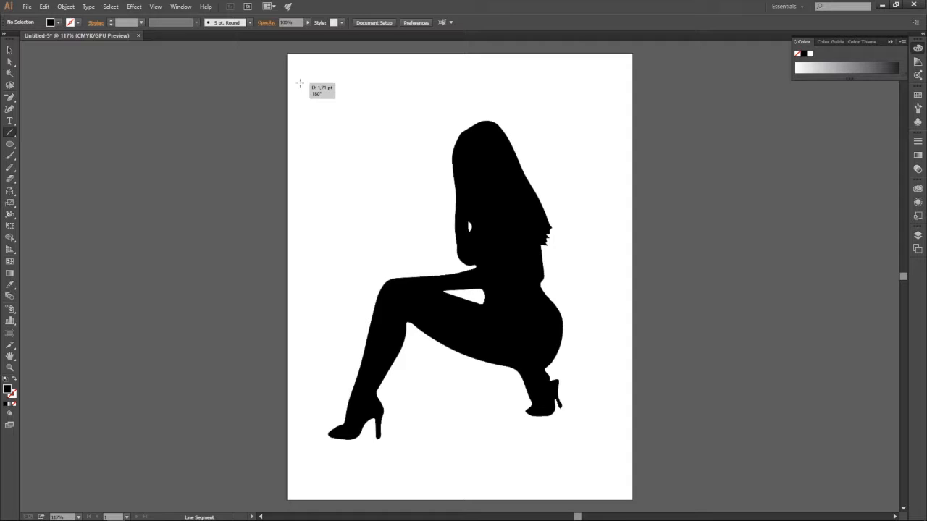
# Draw a tall vertical line at the left page edge and copy it to the right
pyautogui.moveTo(300, 83); pyautogui.dragTo(301, 466)
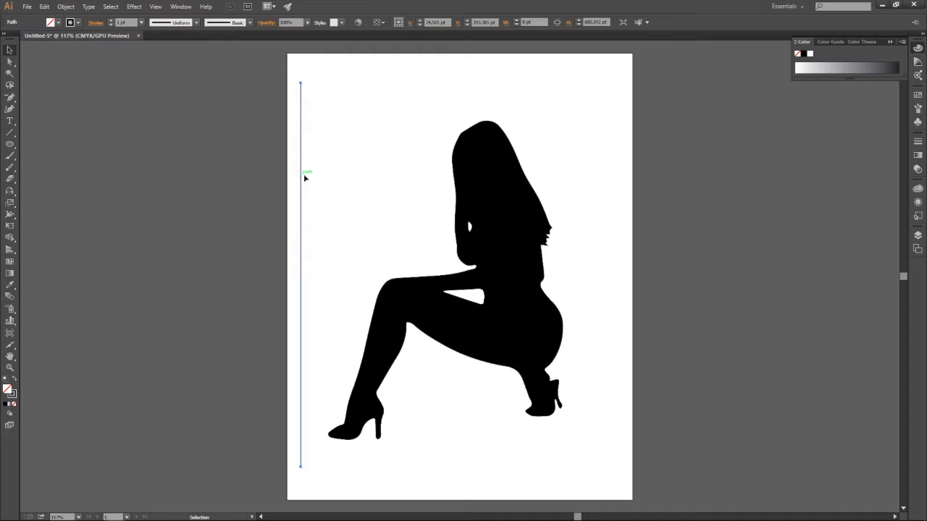
pyautogui.moveTo(301, 178); pyautogui.dragTo(610, 188)
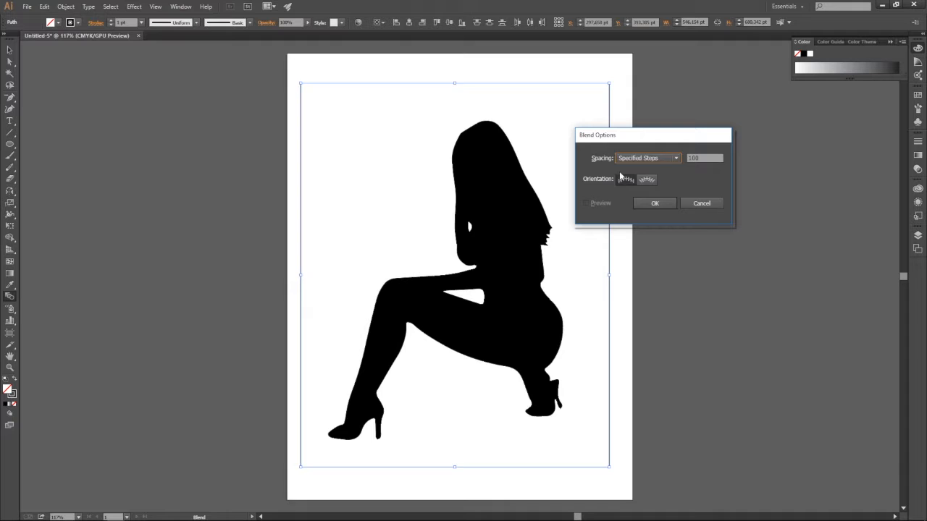
# Confirm the specified-steps blend options
pyautogui.click(735, 152)
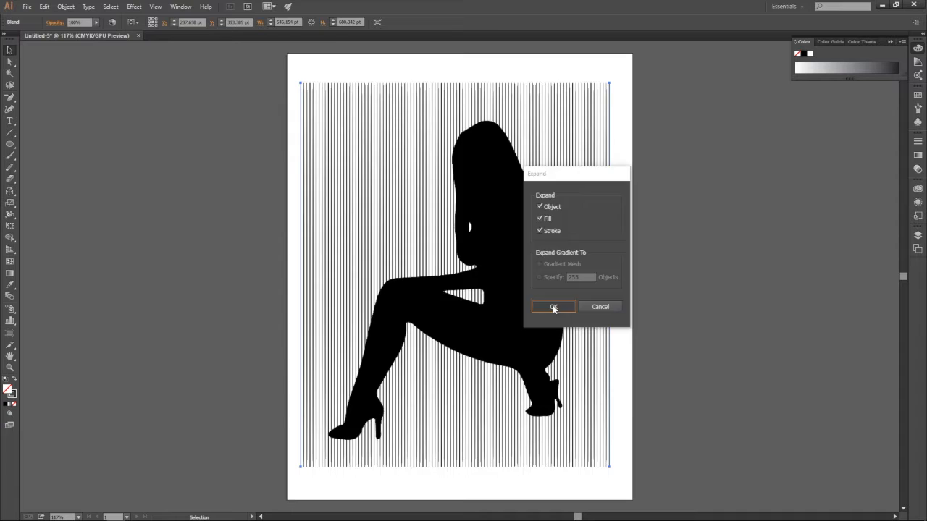
# Expand the blend into separate vertical line paths
pyautogui.click(554, 306)
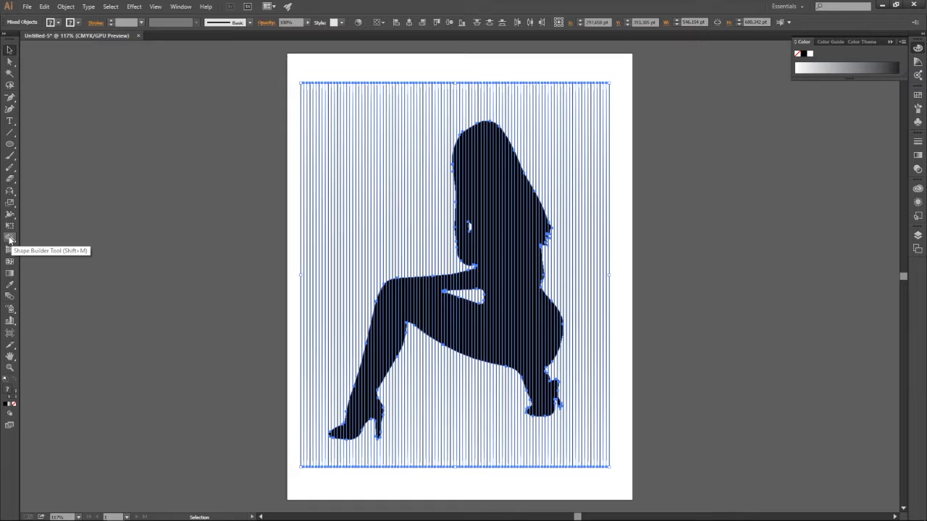
# Delete the line segments outside the woman's outline with the Shape Builder Tool
pyautogui.click(10, 239)
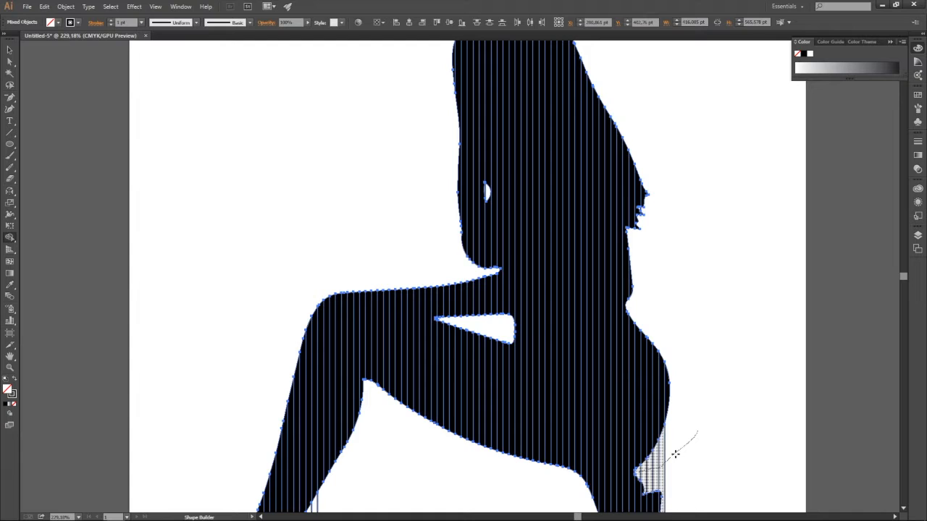
pyautogui.scroll(-3)
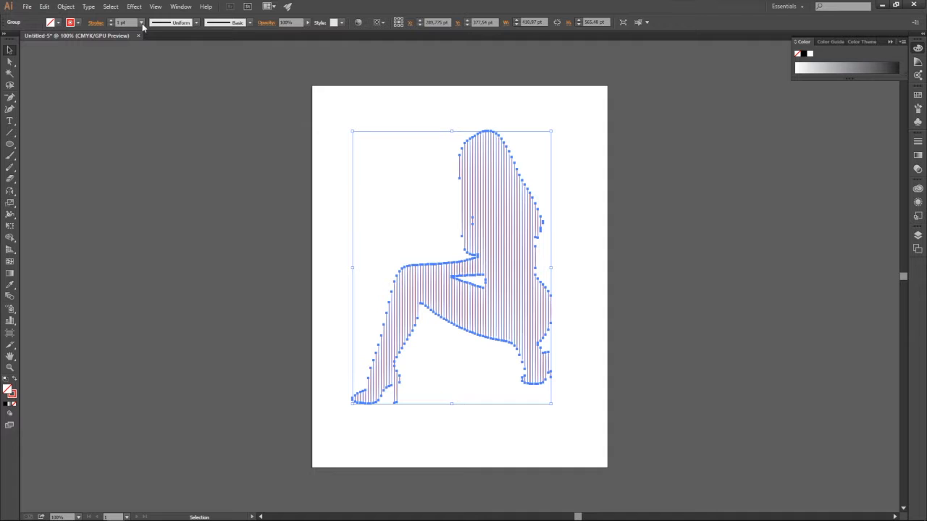
# Draw a red-filled rectangle matching the whole artboard
pyautogui.click(81, 85)
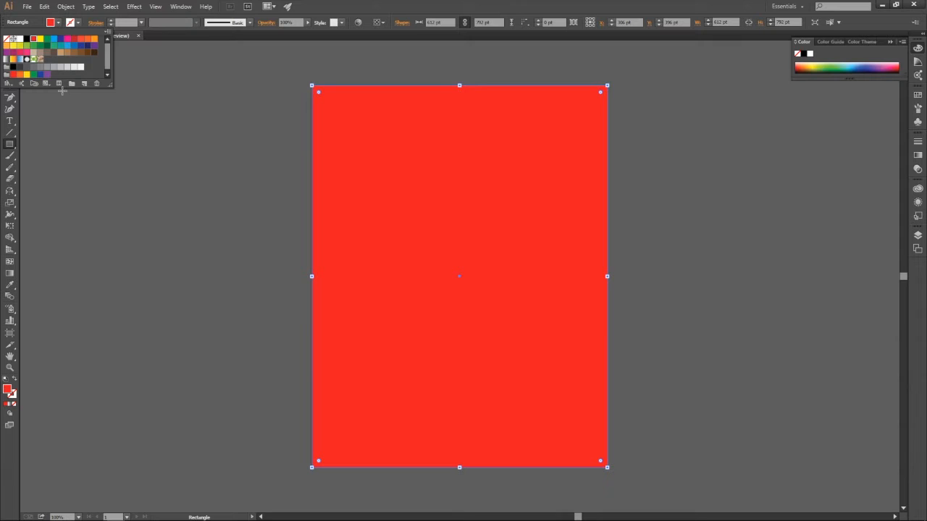
# Send the rectangle behind the silhouette and recolour it soft peach
pyautogui.click(890, 41)
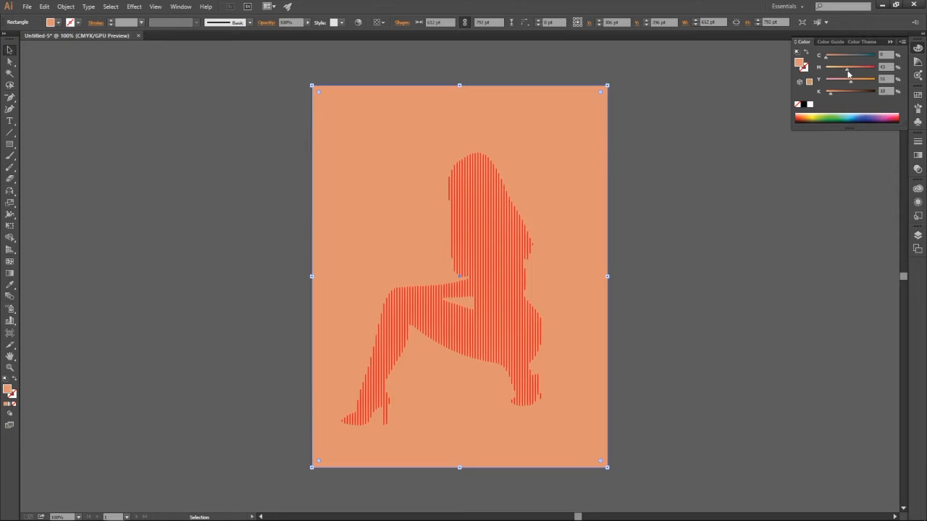
# Refine the background to salmon pink and stroke the silhouette lines black
pyautogui.moveTo(848, 67); pyautogui.dragTo(854, 67)
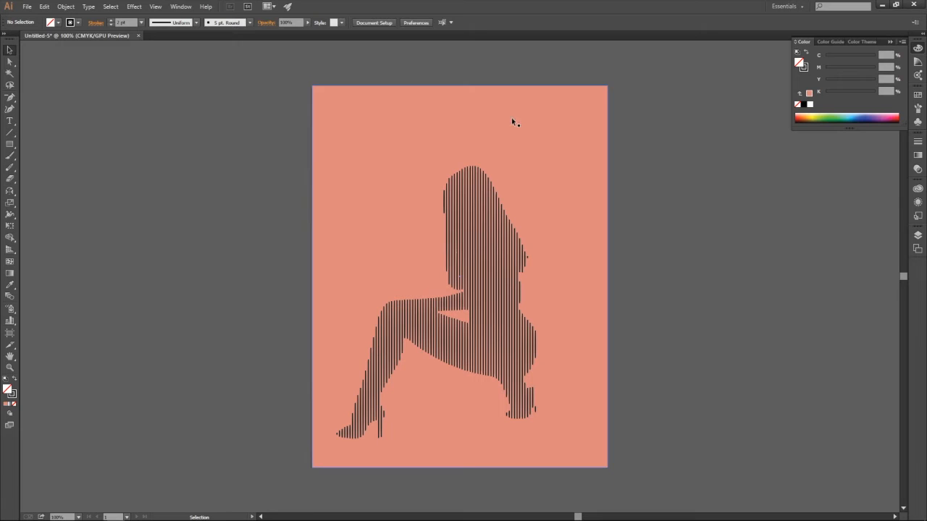
# Drag a text area near the top of the page and type 'ladies nigh'
pyautogui.moveTo(364, 115); pyautogui.dragTo(509, 145)
pyautogui.write('ladies nigh')
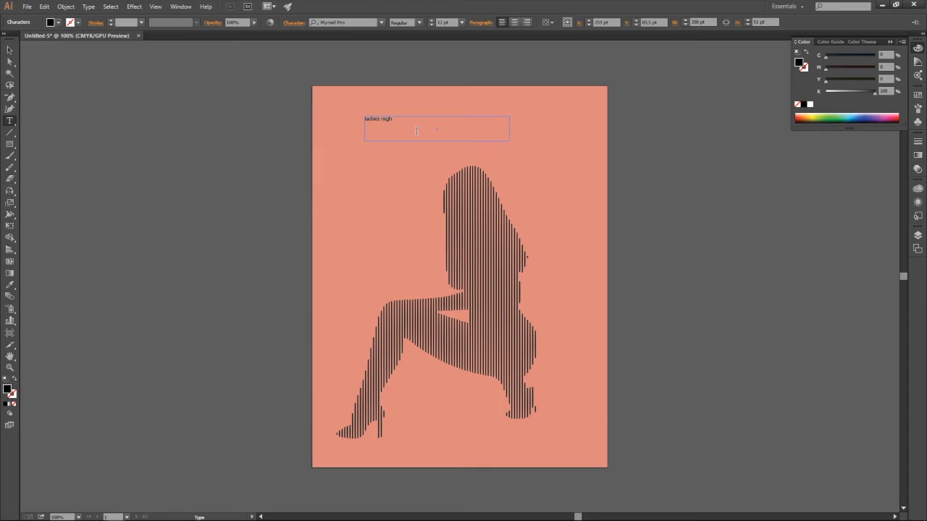
# Enlarge the title and change its case to Title Case, reading 'Ladies Night'
pyautogui.click(10, 50)
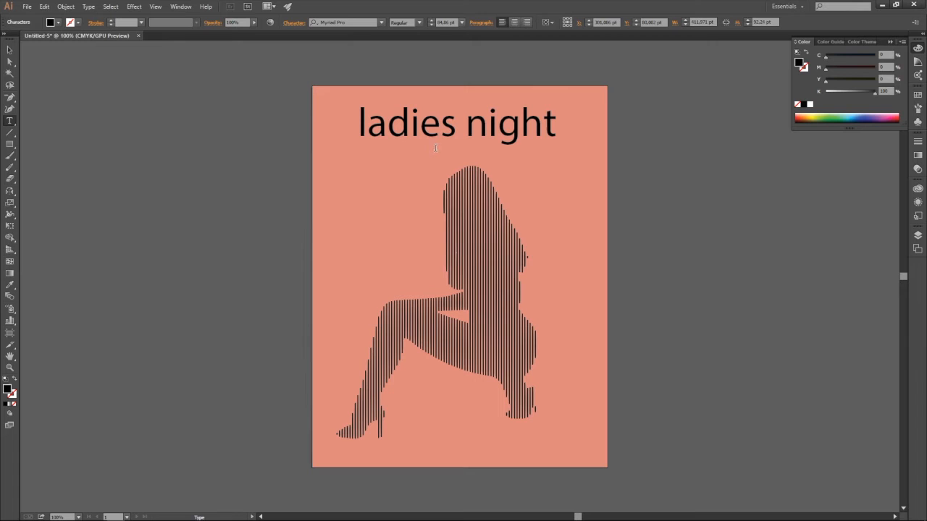
pyautogui.click(88, 6)
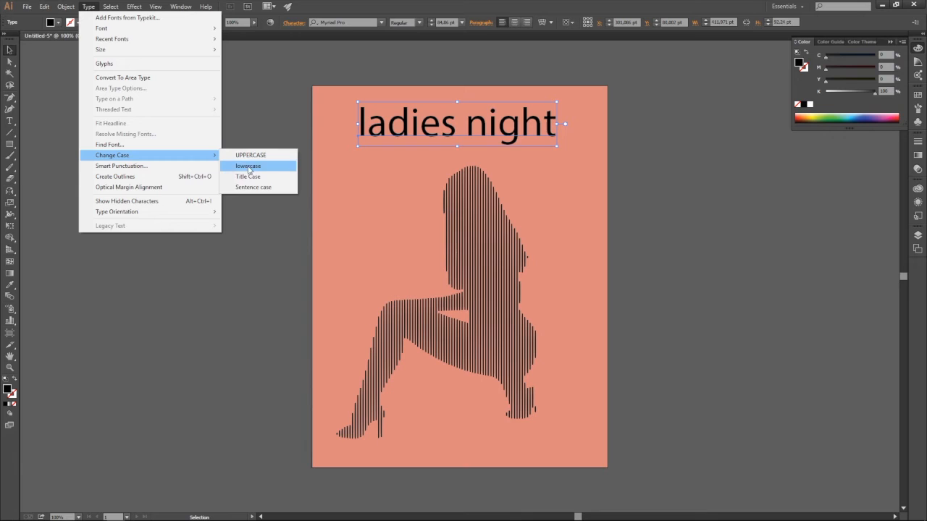
pyautogui.click(248, 176)
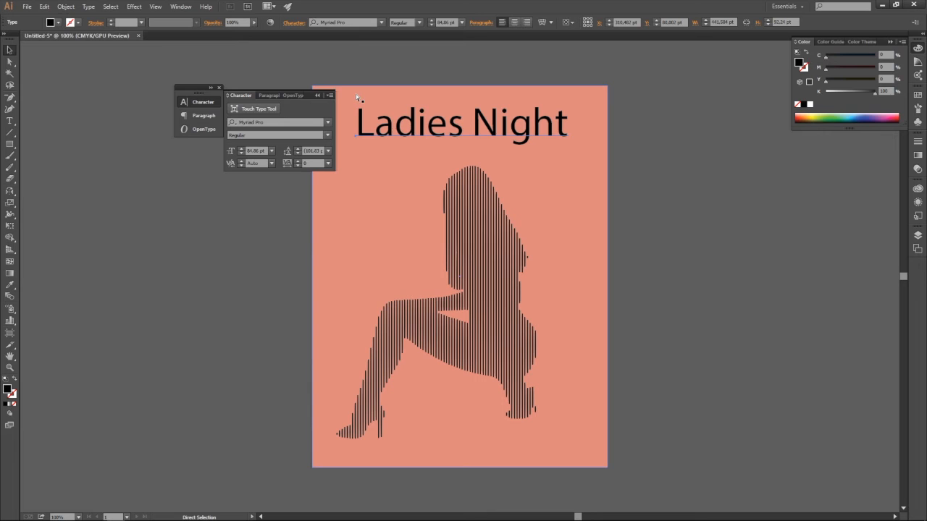
# Choose a script typeface for the 'Ladies Night' title in the Character panel
pyautogui.click(327, 121)
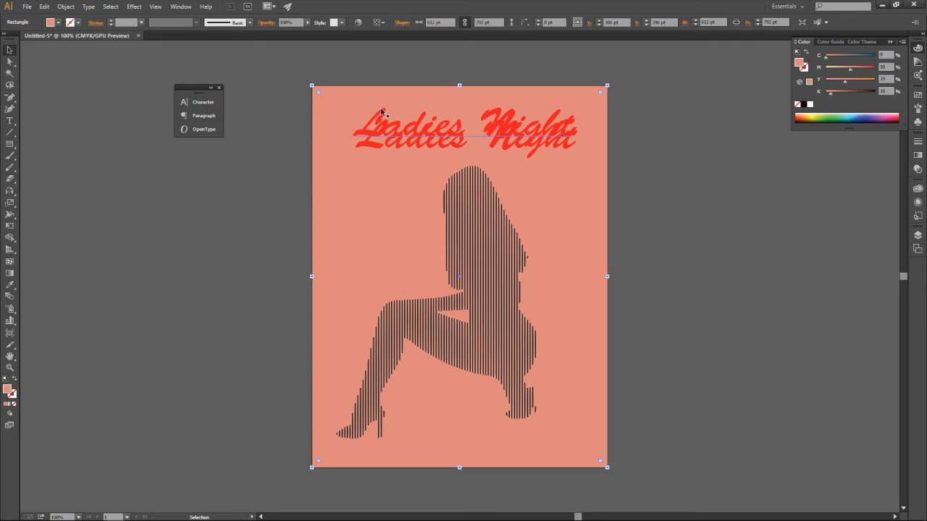
# Fill the back title copy with white, then deselect to view the poster
pyautogui.click(463, 123)
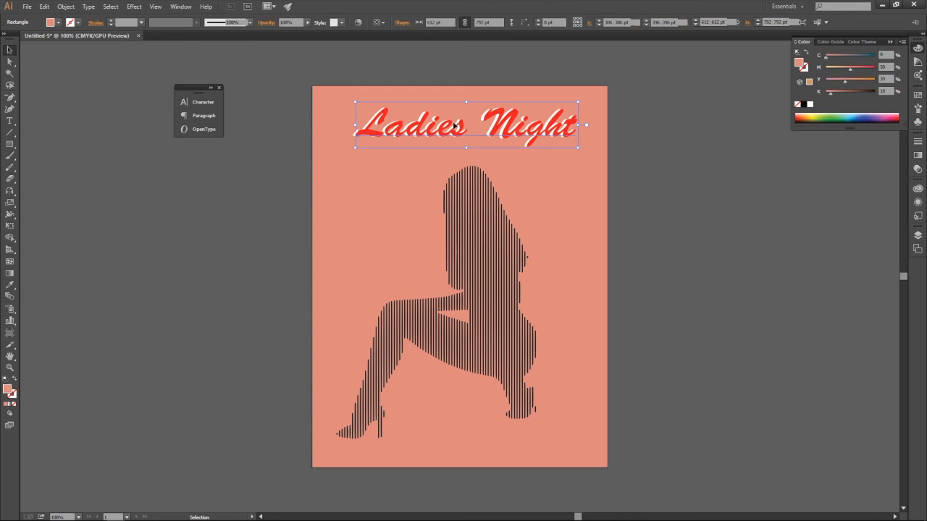
pyautogui.click(662, 207)
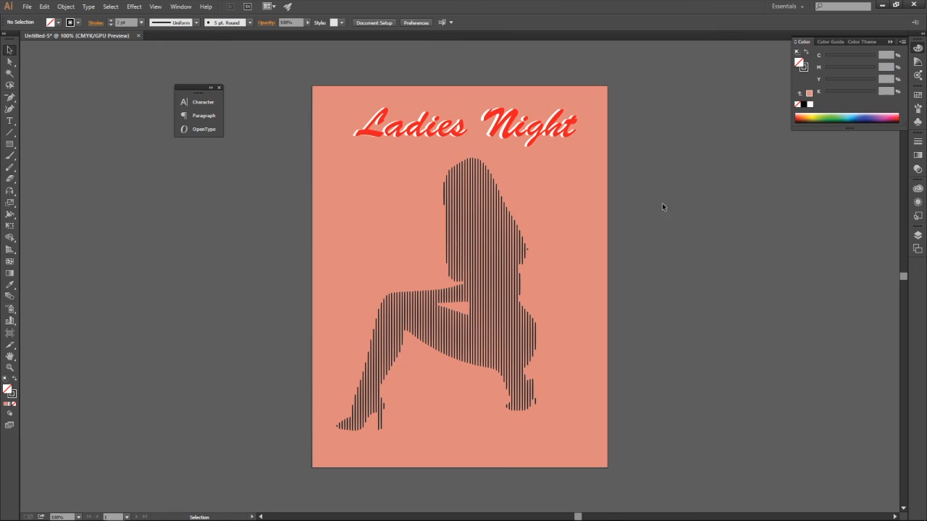